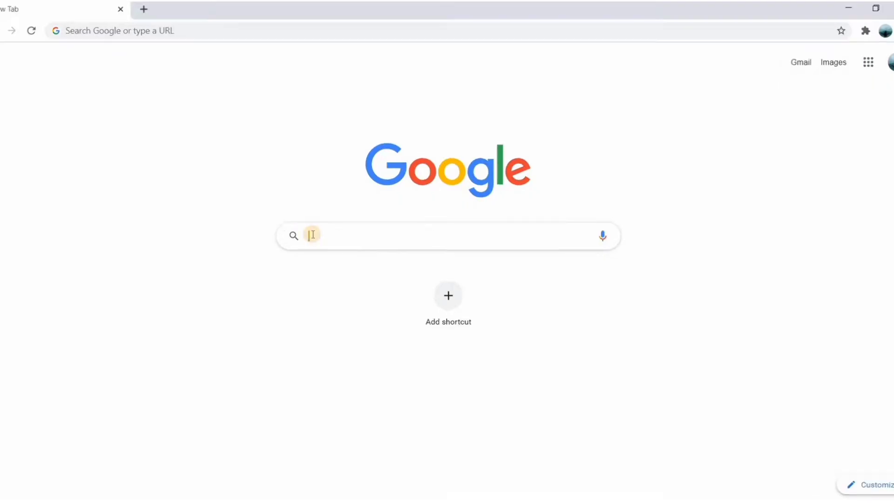
Search 'grammarly' from a new tab and reach the Grammarly website.
text(grammarly.com)
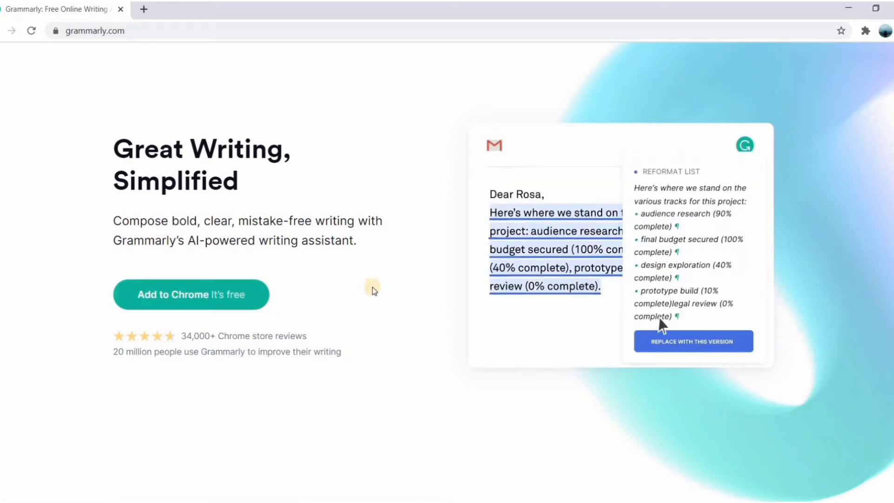
Scroll the grammarly.com home page and follow 'Add to Chrome It's free' to the Web Store listing.
click(691, 340)
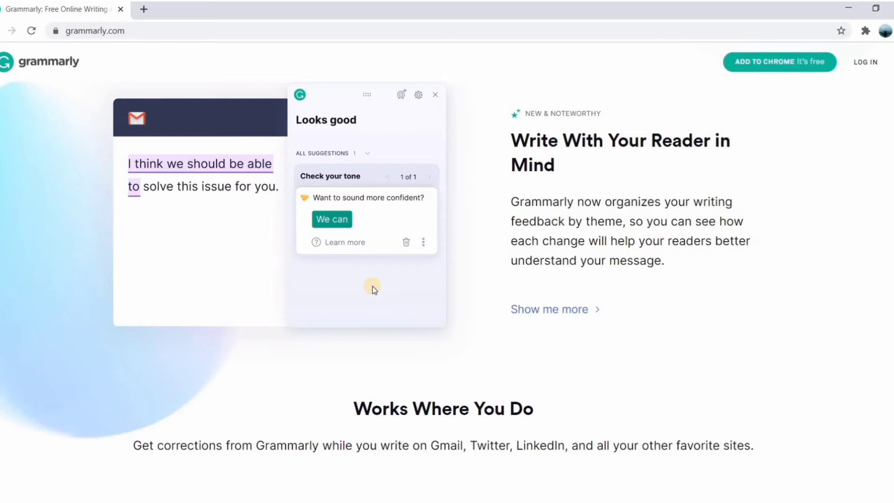
scroll(down, 3)
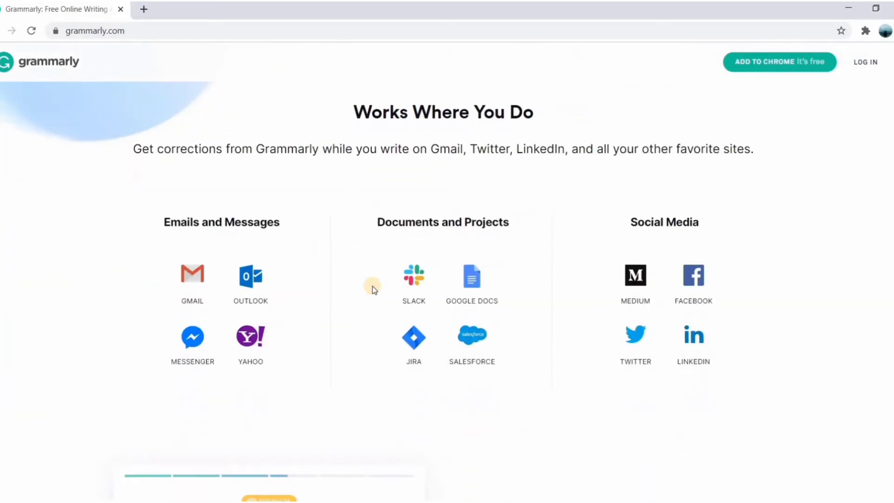
mouse_move(417, 407)
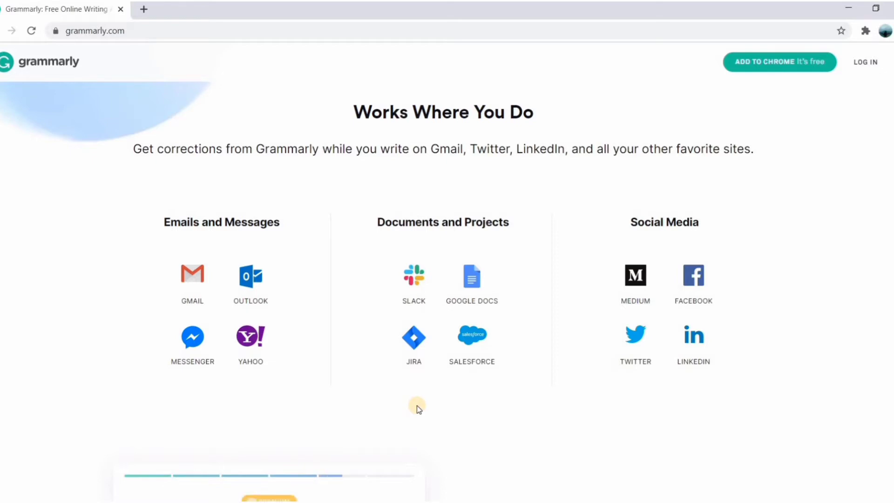
scroll(down, 3)
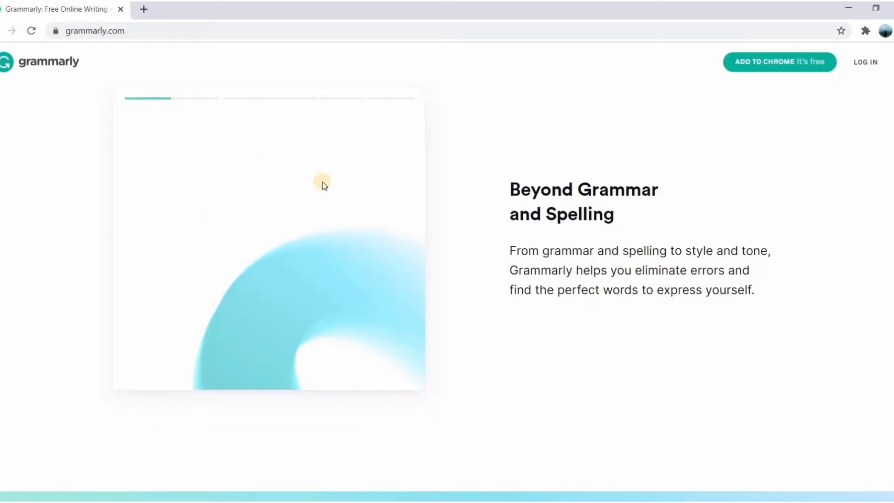
scroll(down, 3)
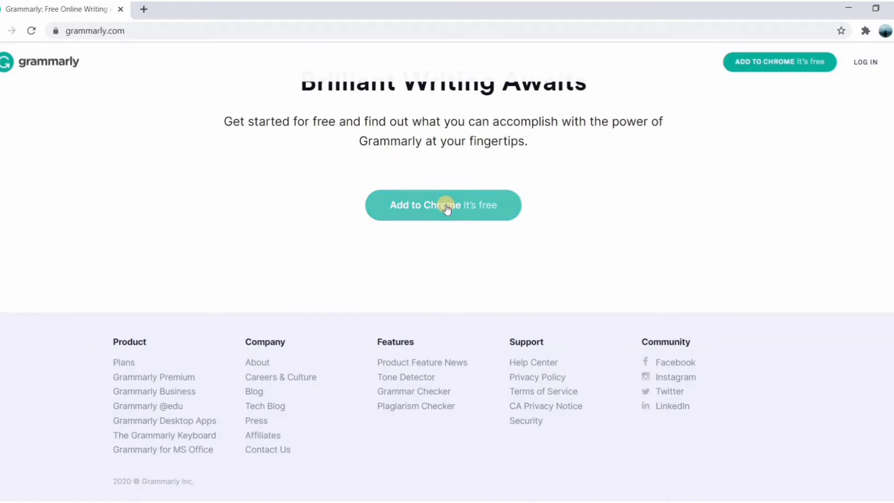
click(443, 205)
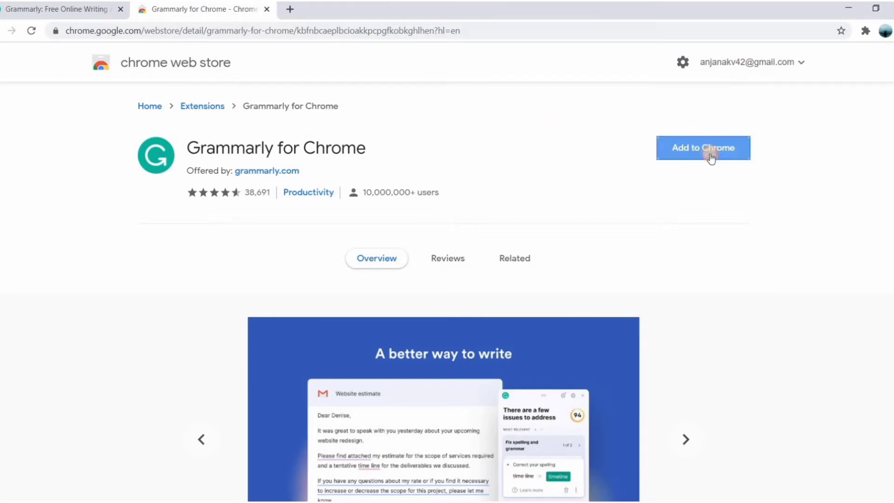
Install Grammarly for Chrome from the Web Store and close the added-extension popup.
click(702, 148)
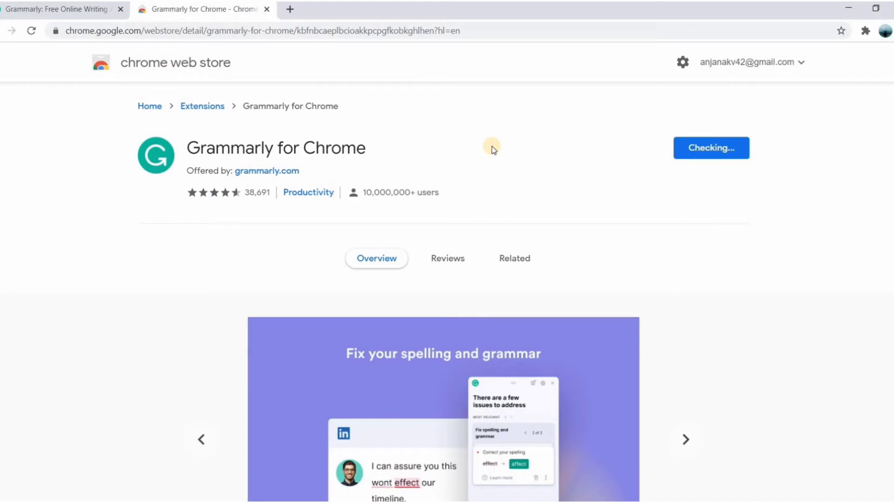
click(711, 148)
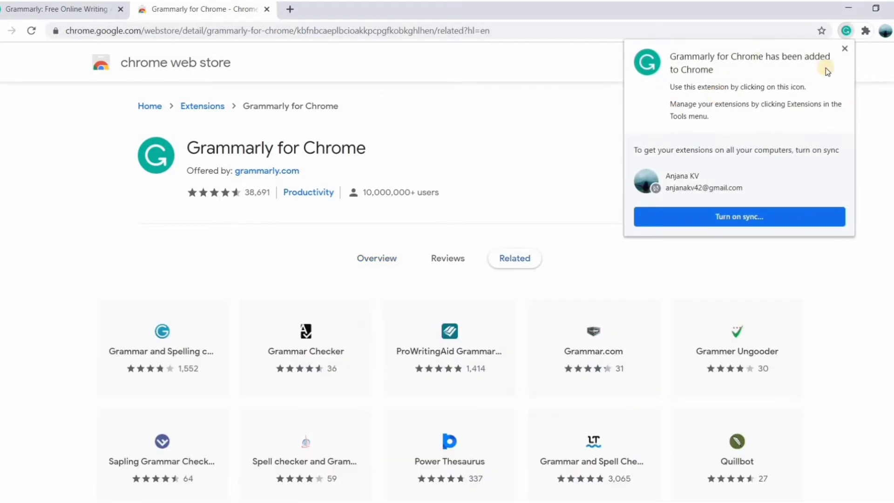
mouse_move(865, 65)
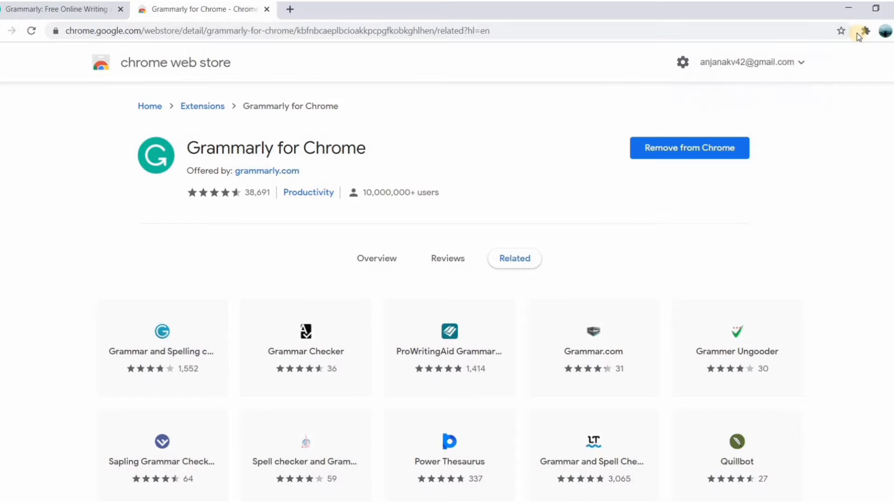
click(862, 31)
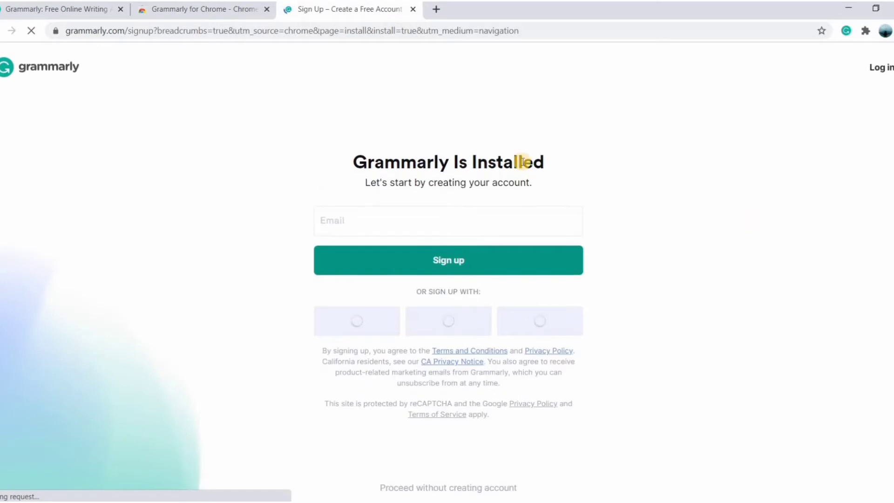
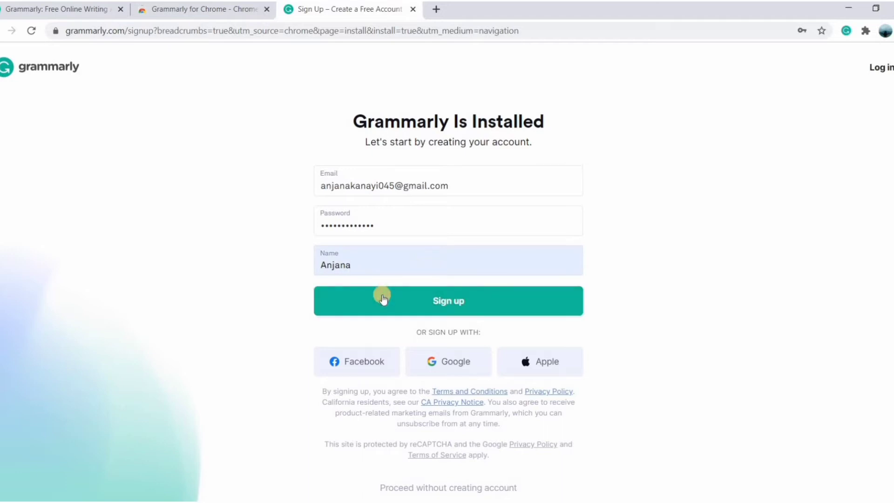
click(448, 300)
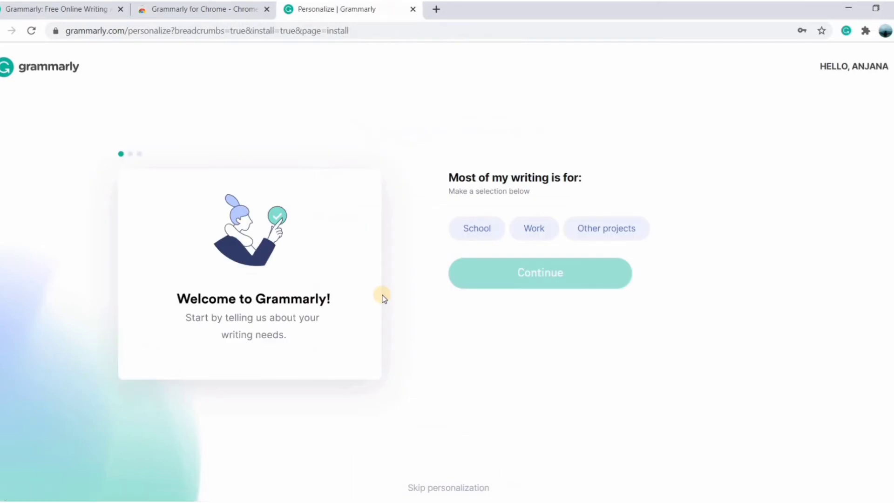
mouse_move(301, 366)
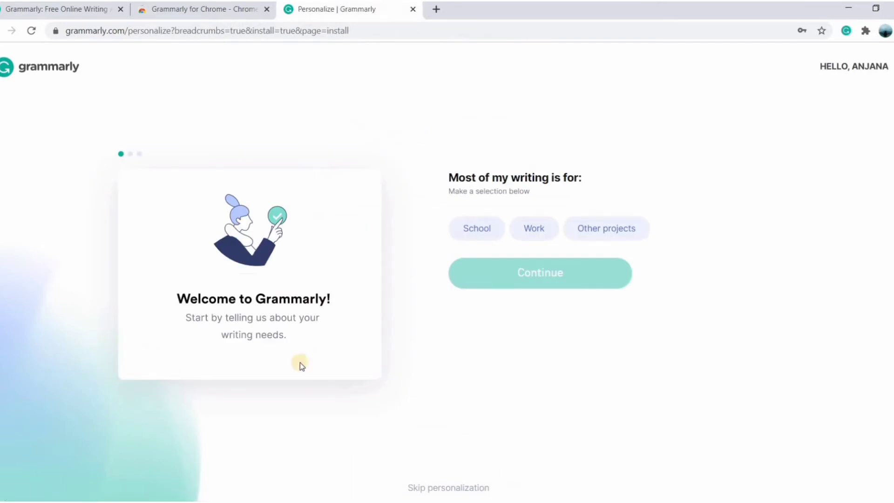
mouse_move(451, 335)
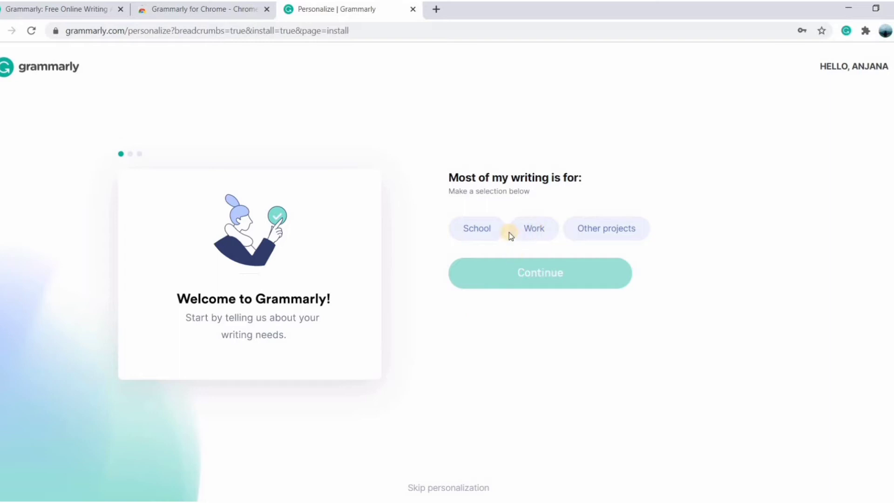
mouse_move(596, 242)
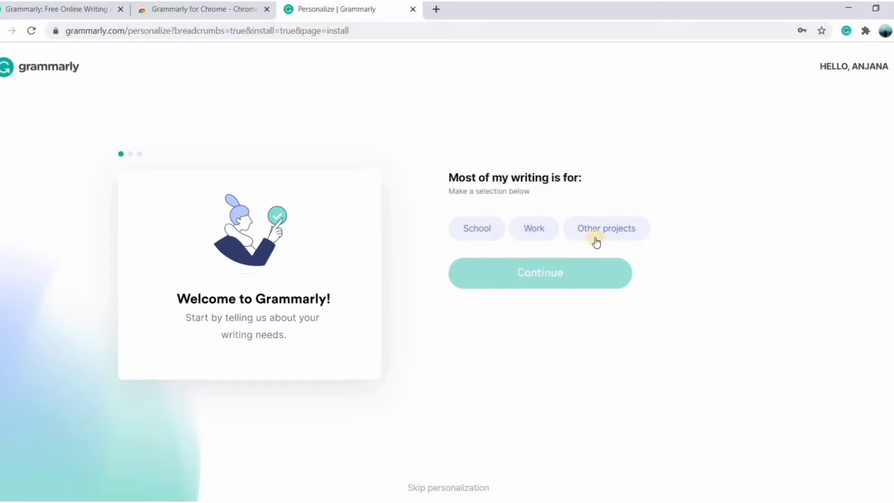
mouse_move(550, 241)
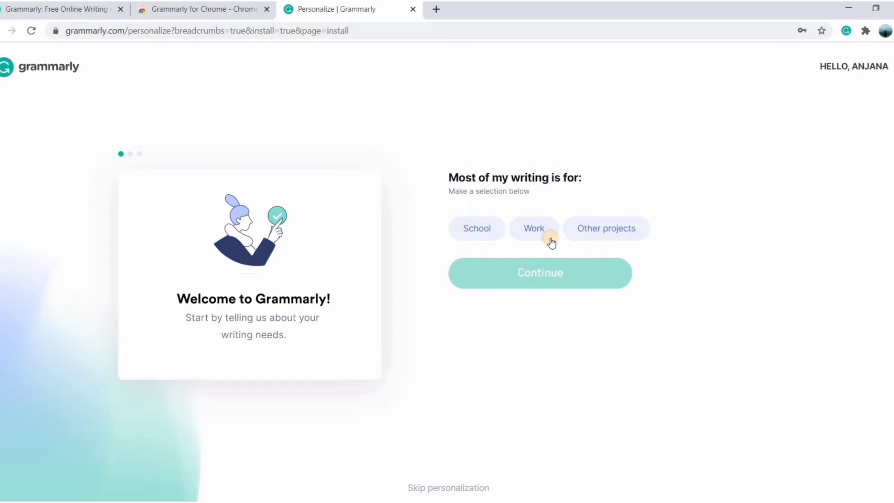
Answer personalization: work writing, spelling and grammar help, Informative and Friendly tones, then continue.
click(539, 273)
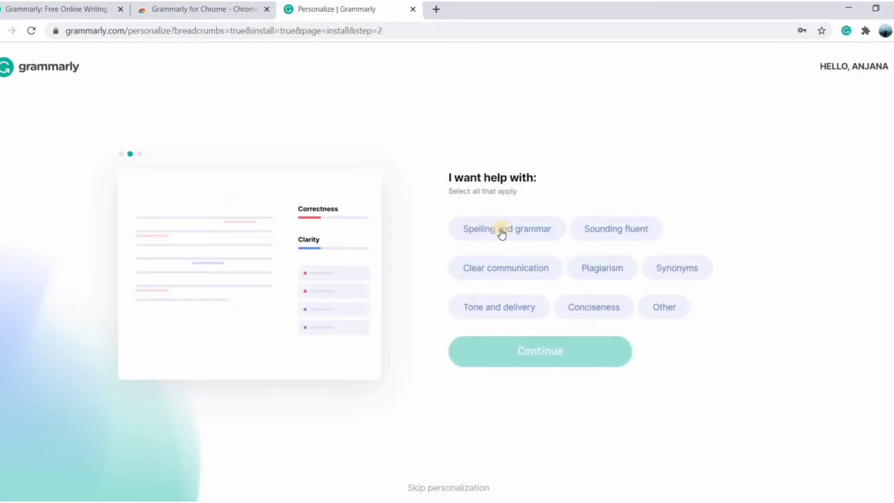
click(504, 229)
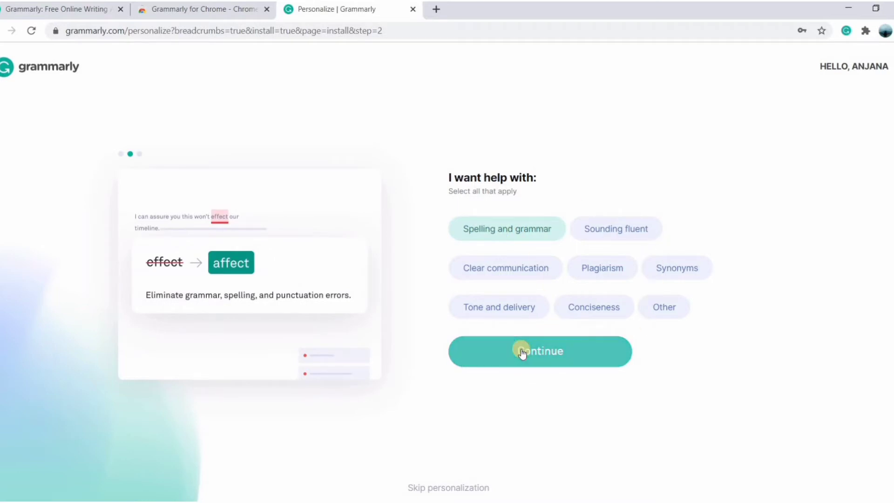
click(539, 351)
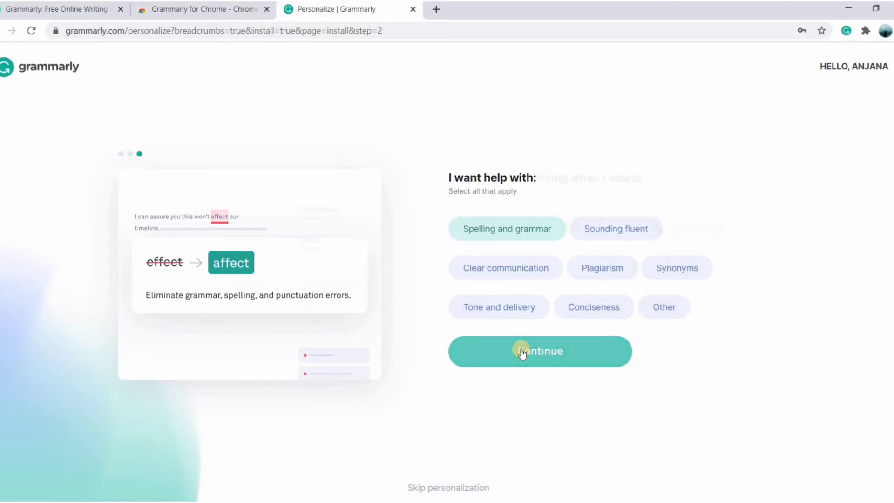
click(539, 351)
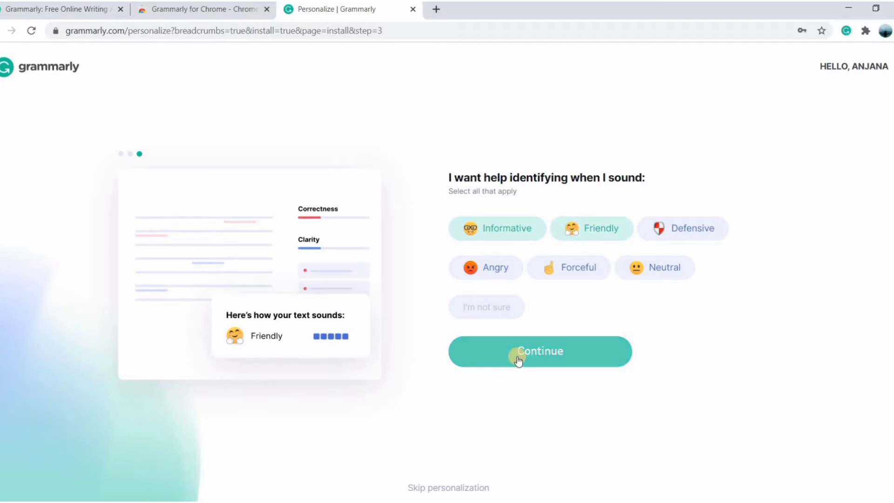
click(539, 351)
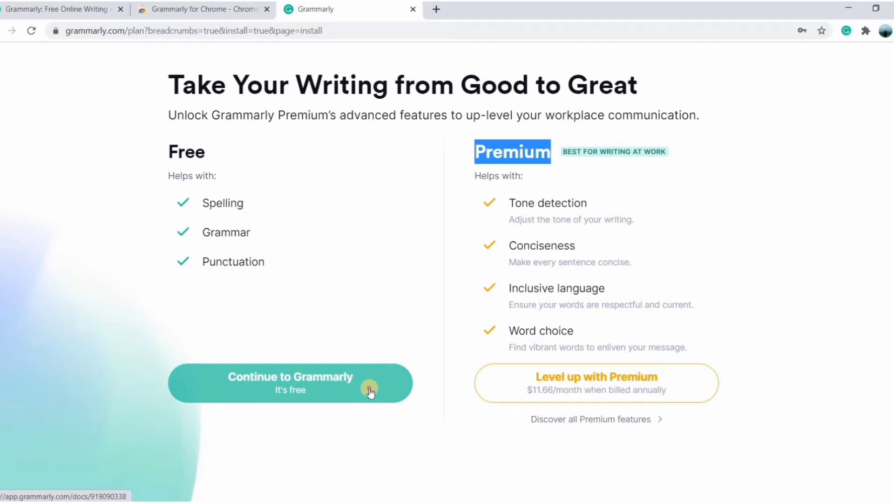
Continue with the free plan so the Demo document opens in the editor.
click(290, 382)
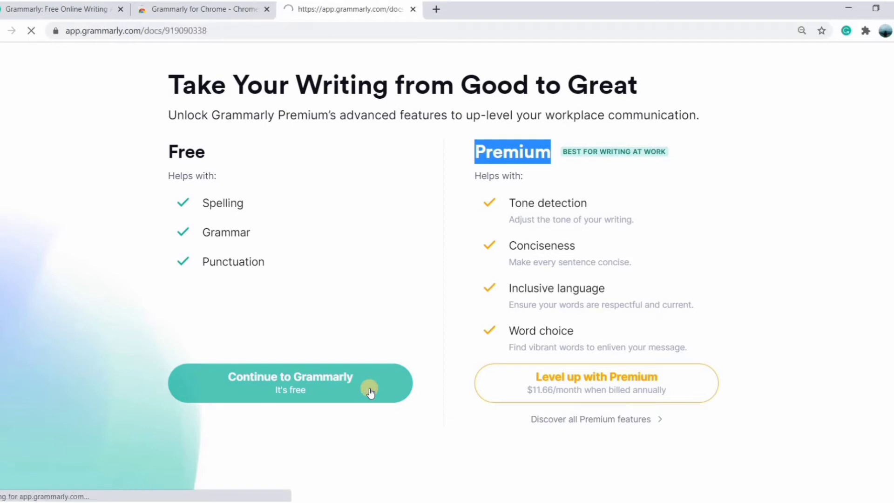
click(290, 382)
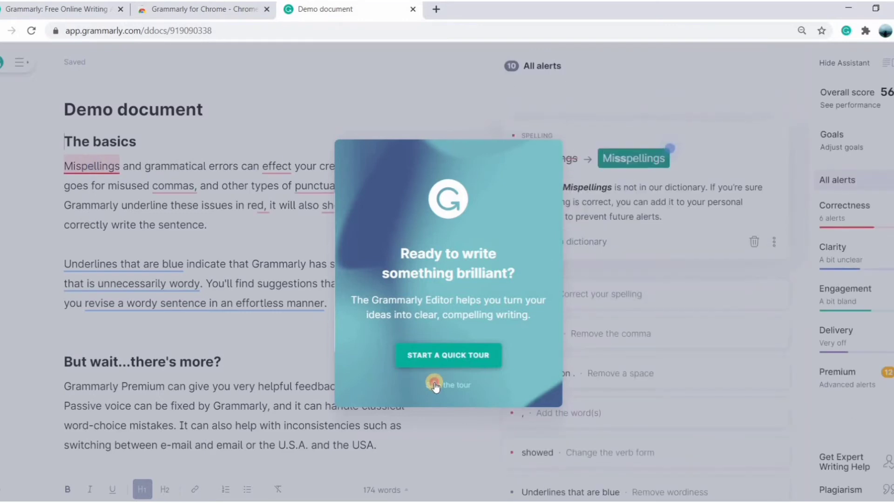
Skip the tour and accept the Misspellings and affect corrections in the Demo document.
click(449, 384)
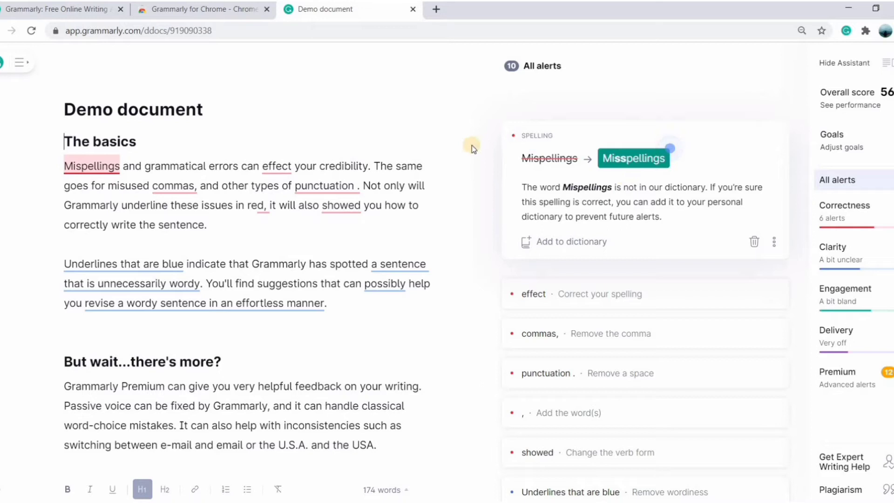
mouse_move(633, 159)
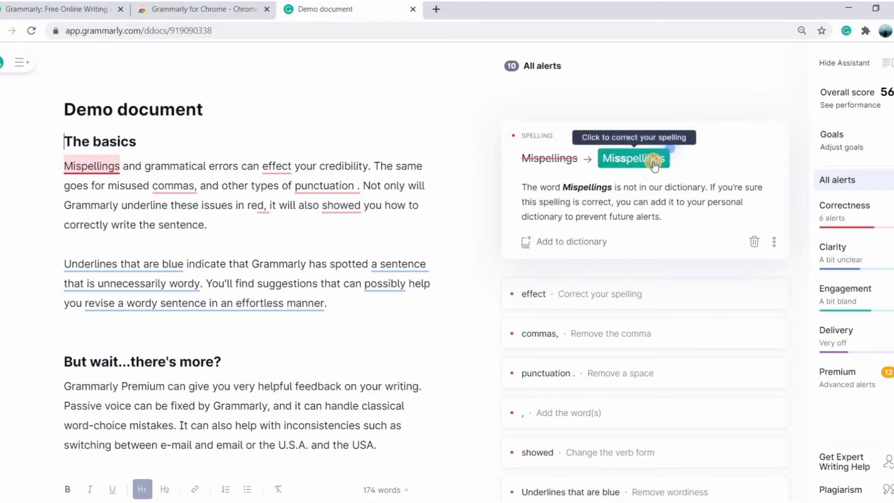
click(633, 158)
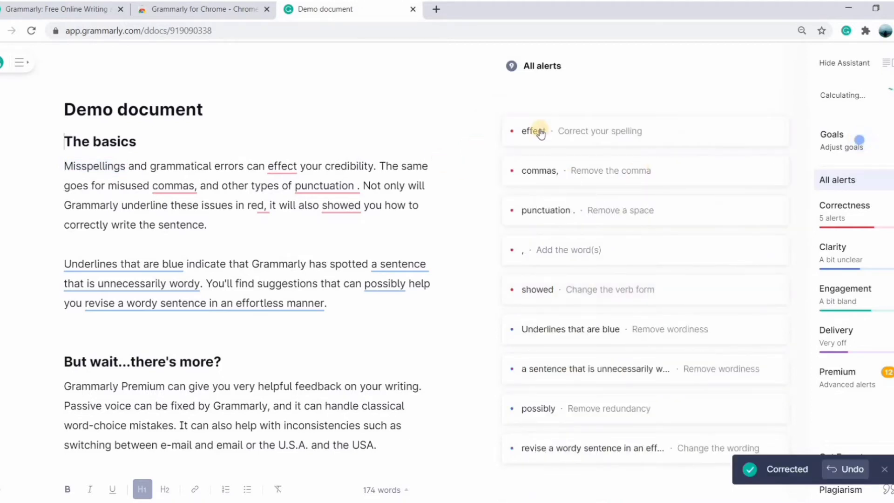
click(530, 130)
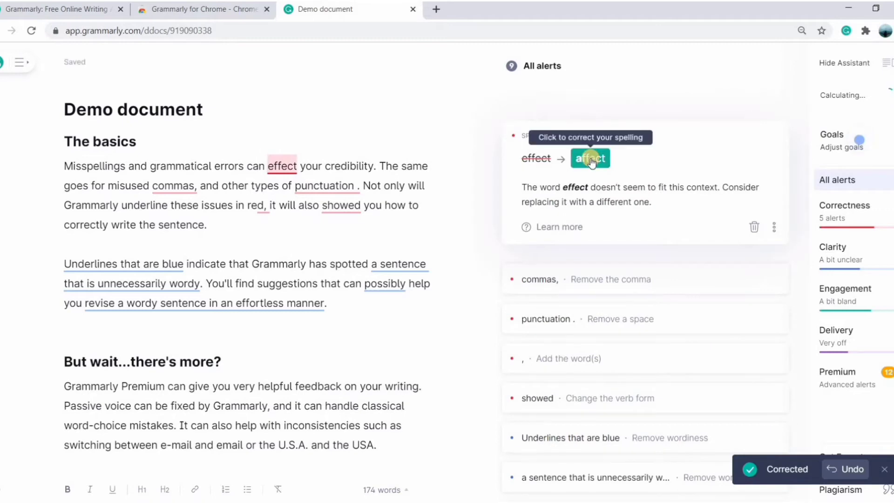
click(590, 158)
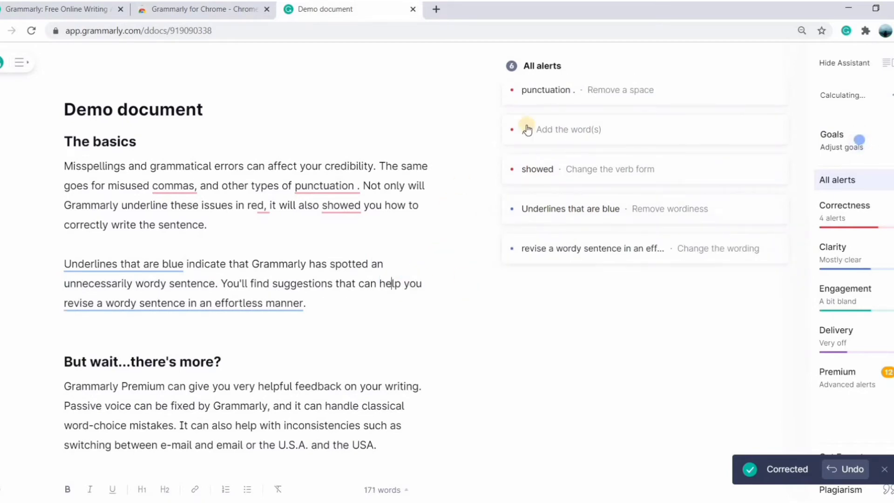
Dismiss the not only … but also alert and select the fragment about inconsistencies.
click(568, 128)
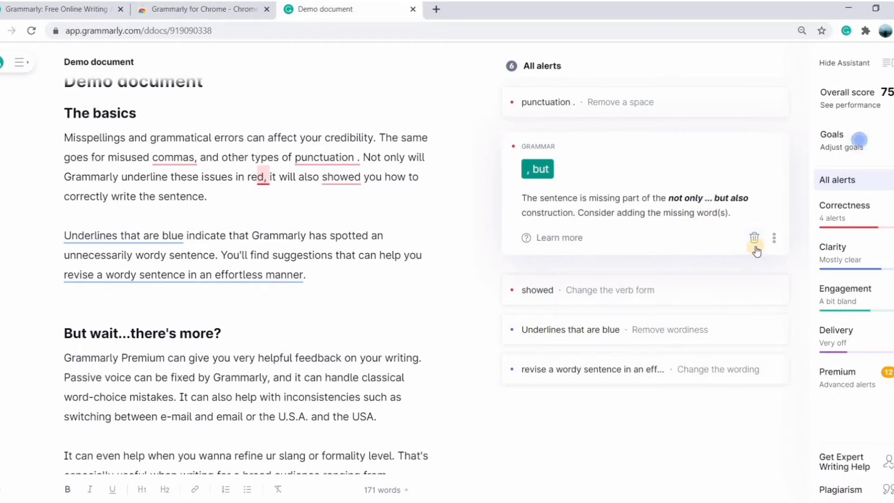
click(754, 237)
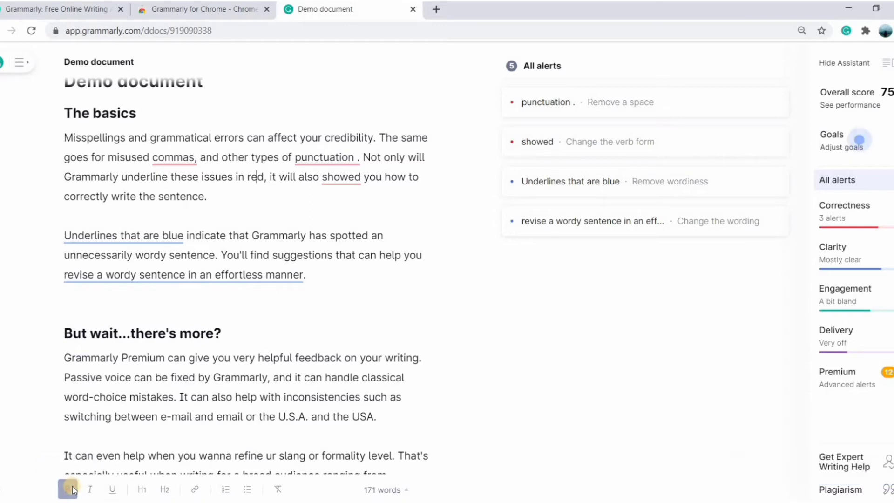
drag(288, 396, 167, 416)
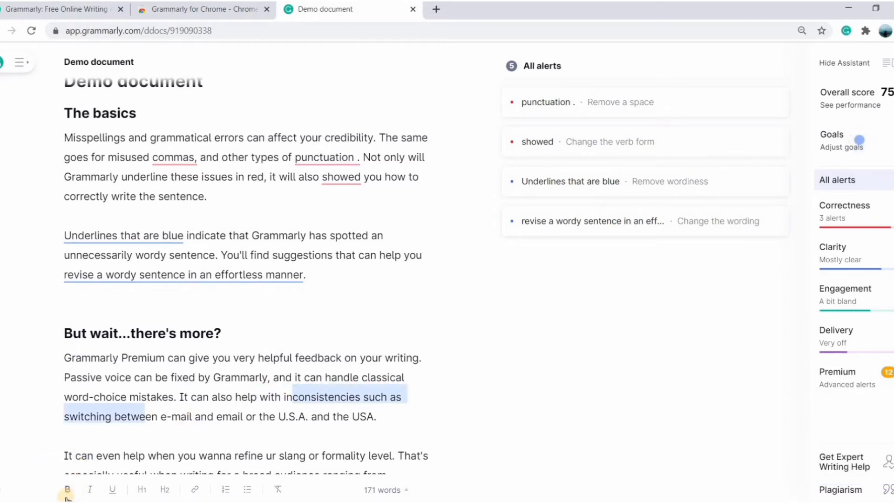
Make the selected fragment bold and italic and link it to 'windjwd'.
click(89, 488)
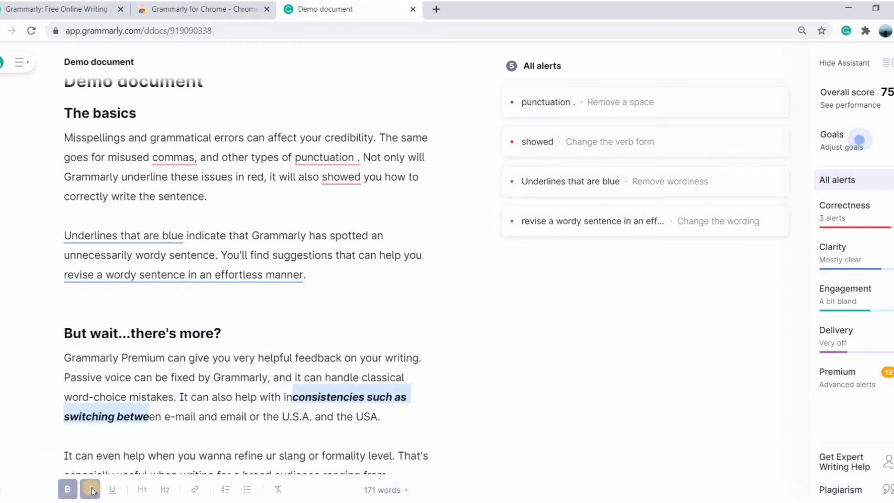
click(67, 489)
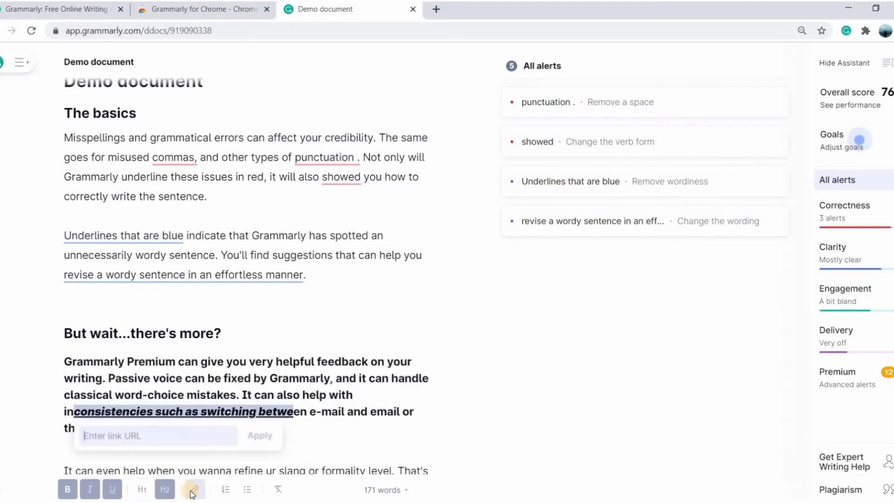
text(windjwd)
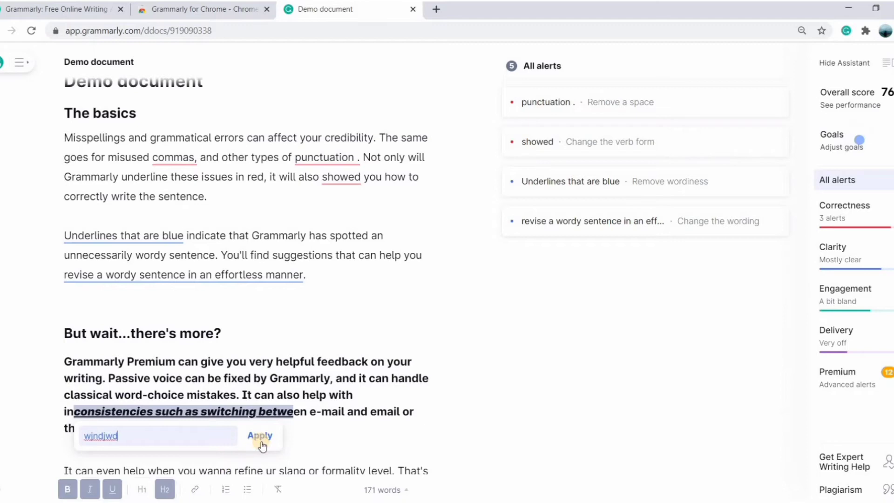
click(259, 435)
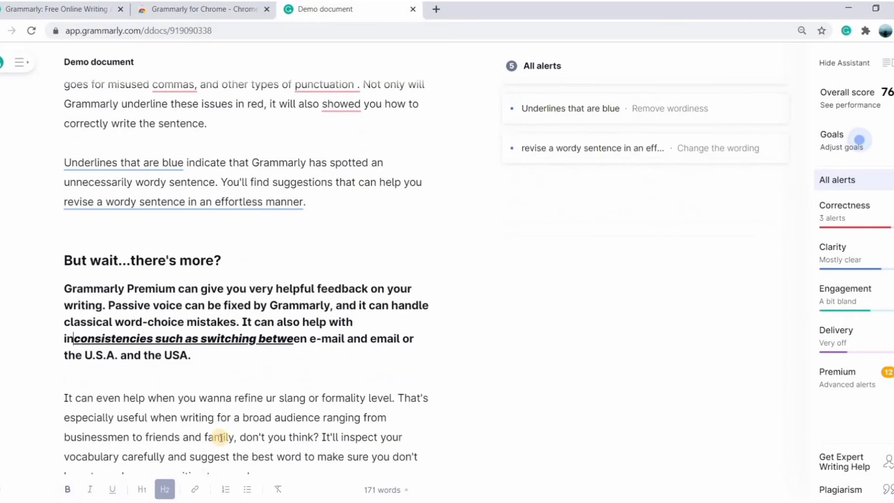
Make the paragraph a bulleted list and view the document's performance report.
click(224, 489)
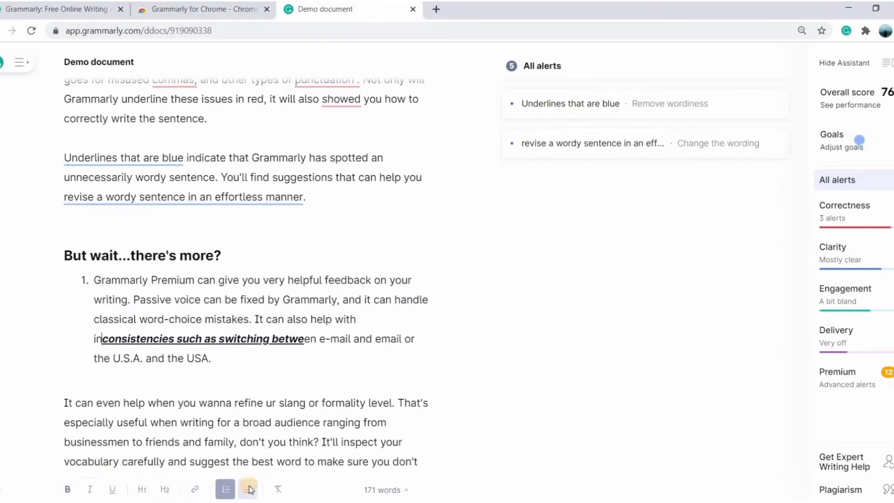
click(247, 488)
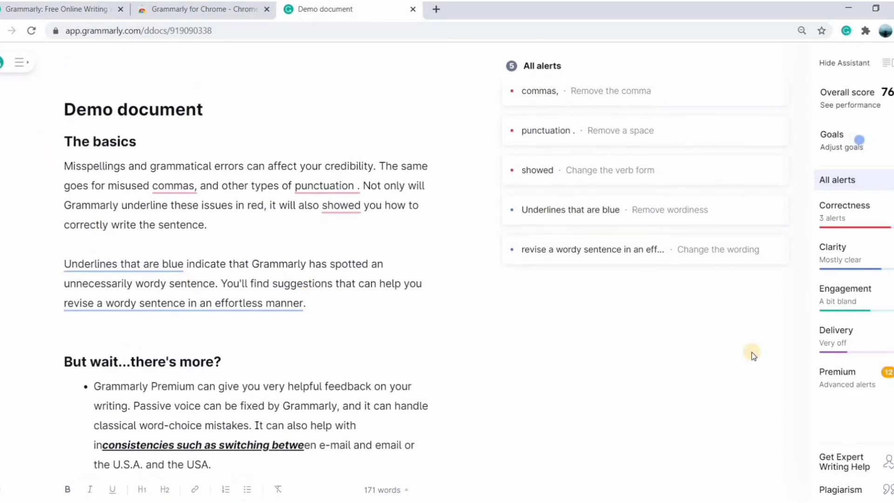
click(850, 105)
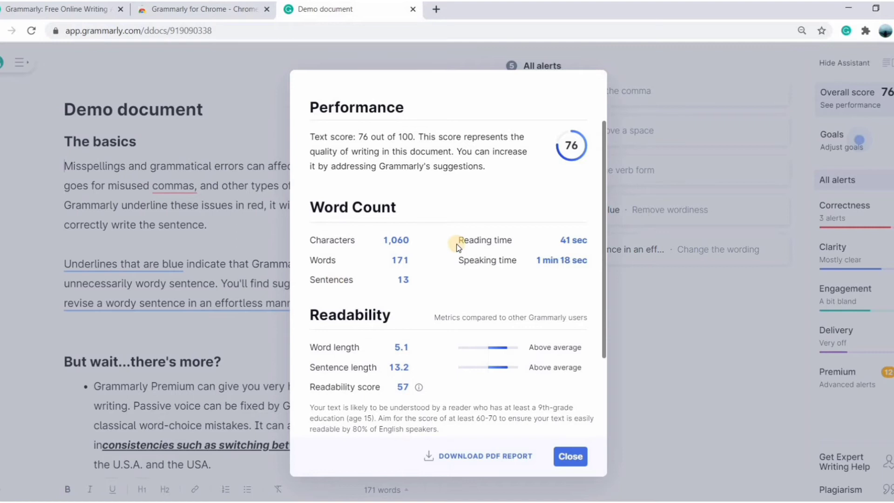
mouse_move(467, 261)
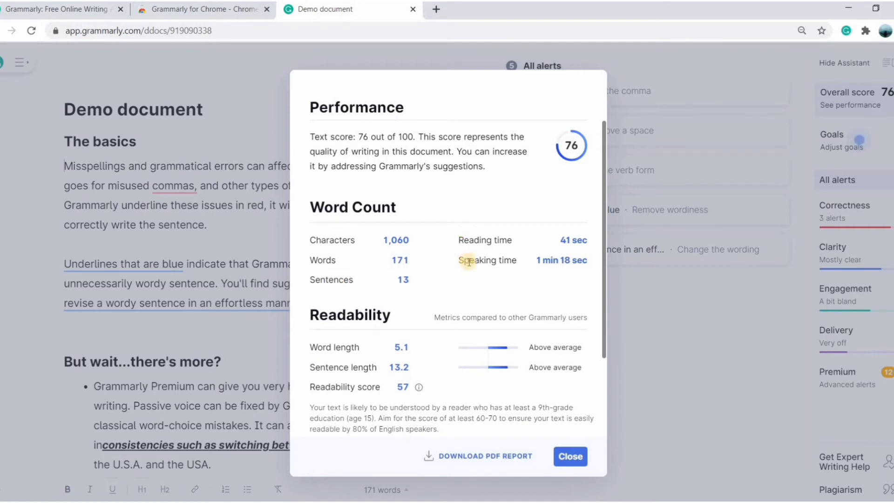
mouse_move(343, 357)
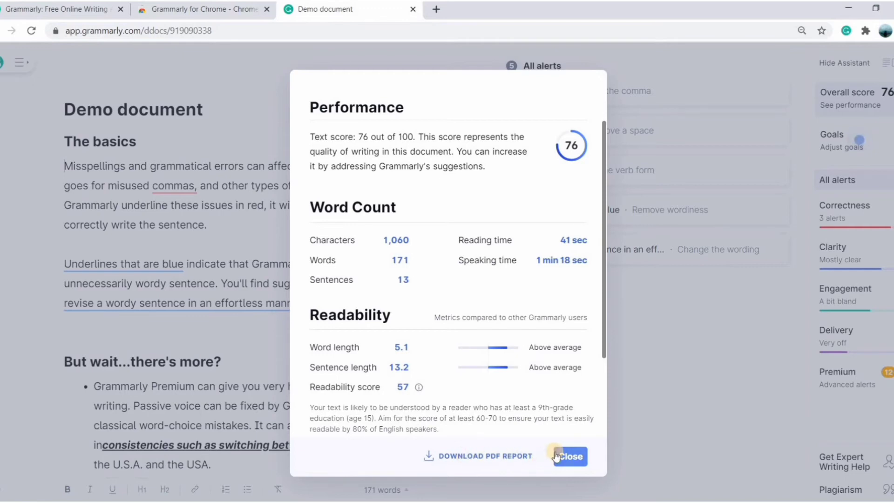
Close the report and goals tip, expand the unnecessary-comma alert, and show the editor's main menu.
click(570, 455)
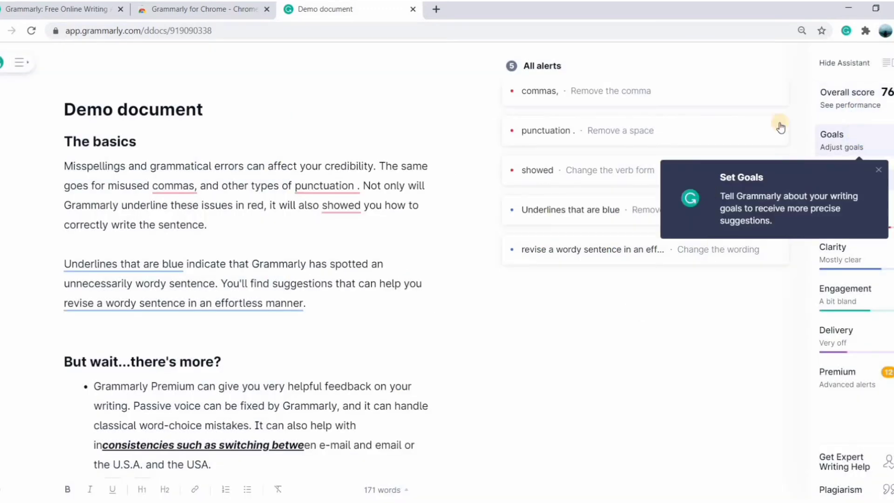
mouse_move(774, 296)
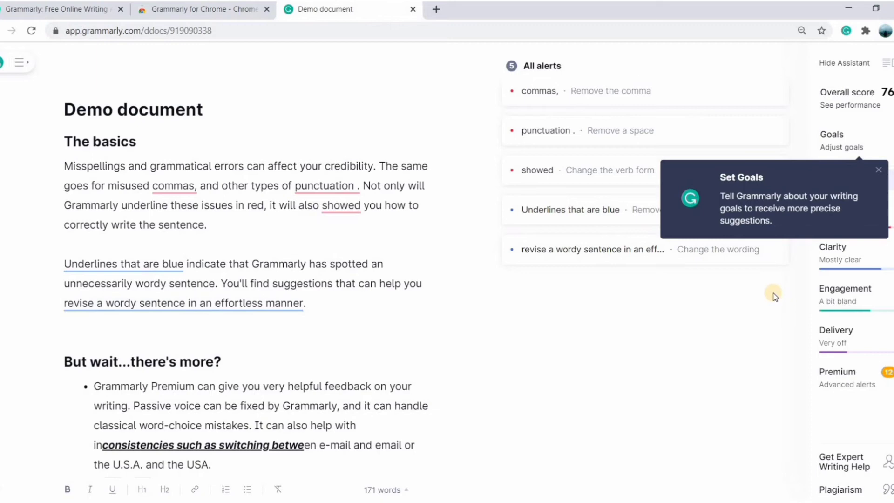
click(878, 170)
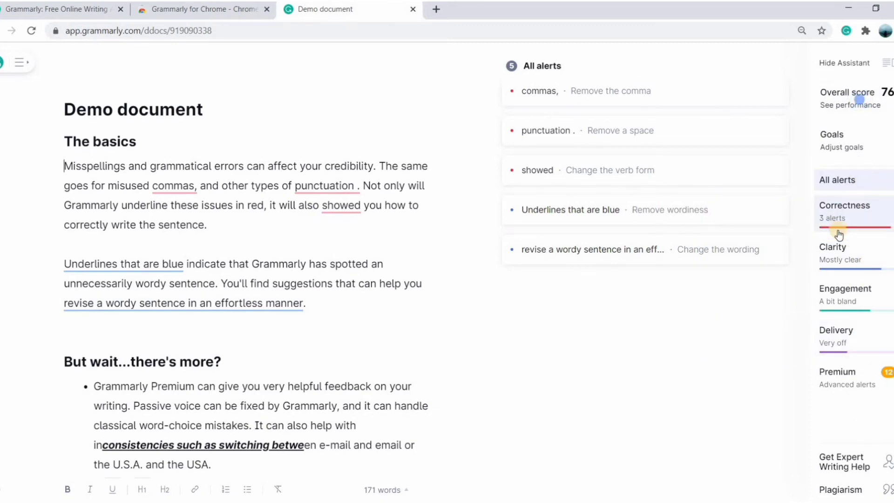
click(569, 209)
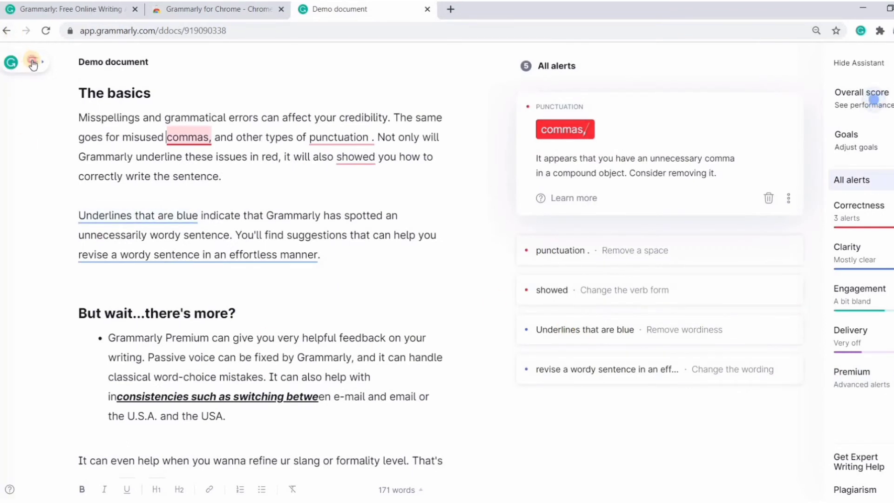
click(33, 62)
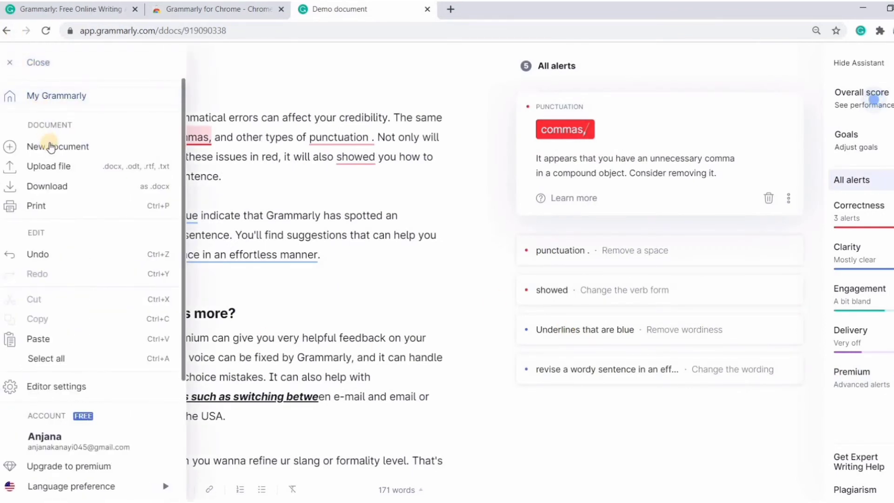
Create a new document and upload the Word file containing the Pinterest SEO article.
click(58, 147)
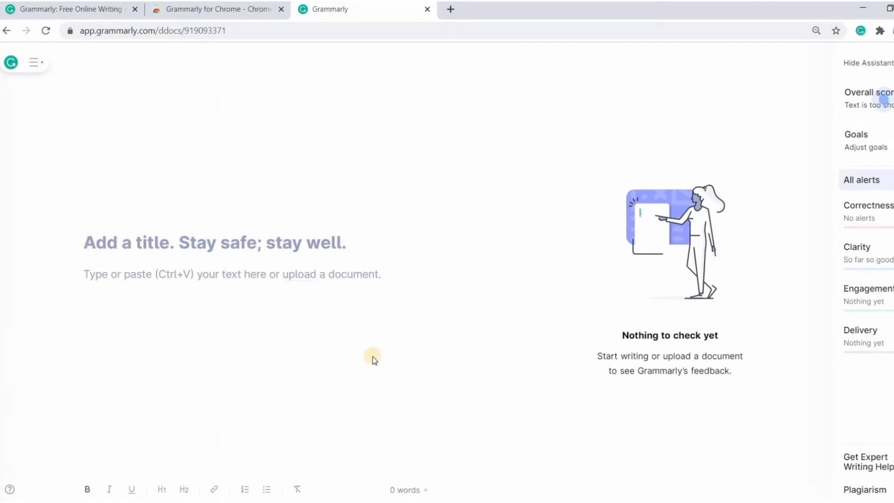
click(215, 242)
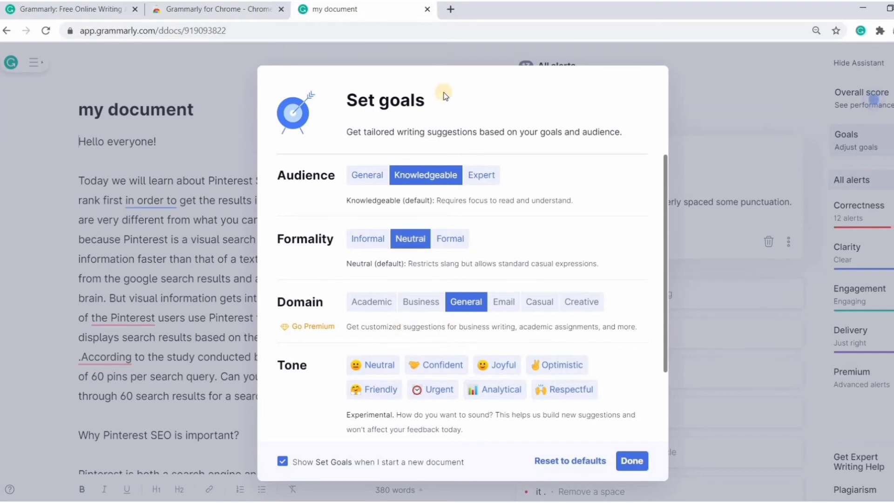
mouse_move(568, 472)
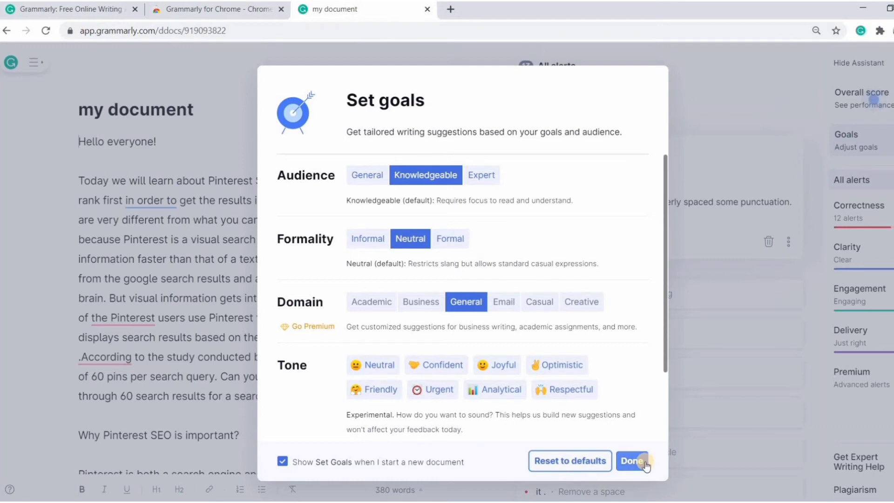
Close Set goals with Done and accept the fix shortening 'in order to' to 'to'.
click(631, 461)
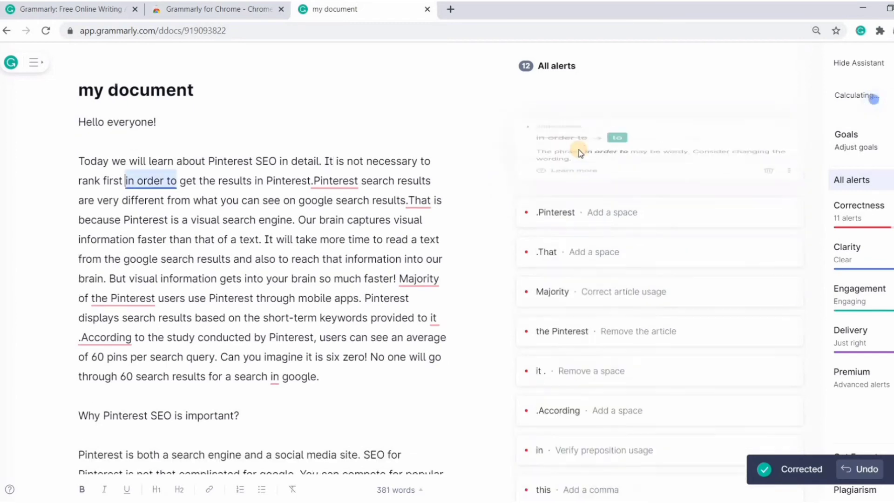
click(34, 63)
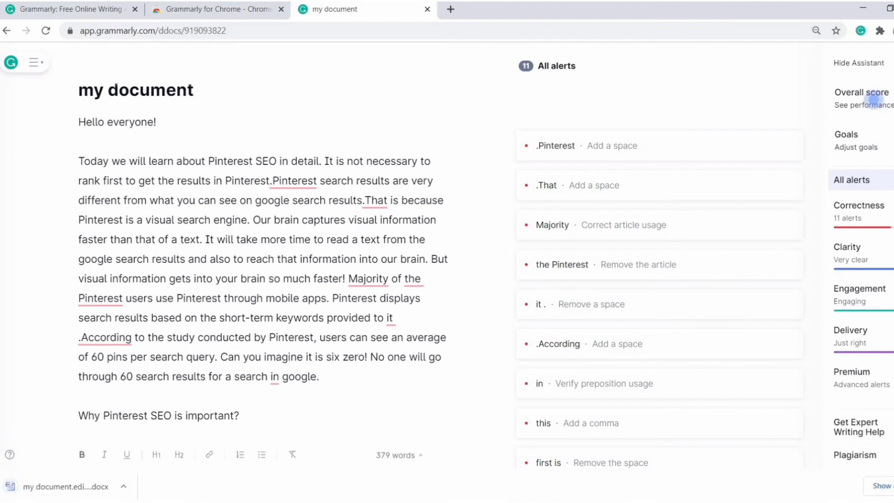
mouse_move(180, 10)
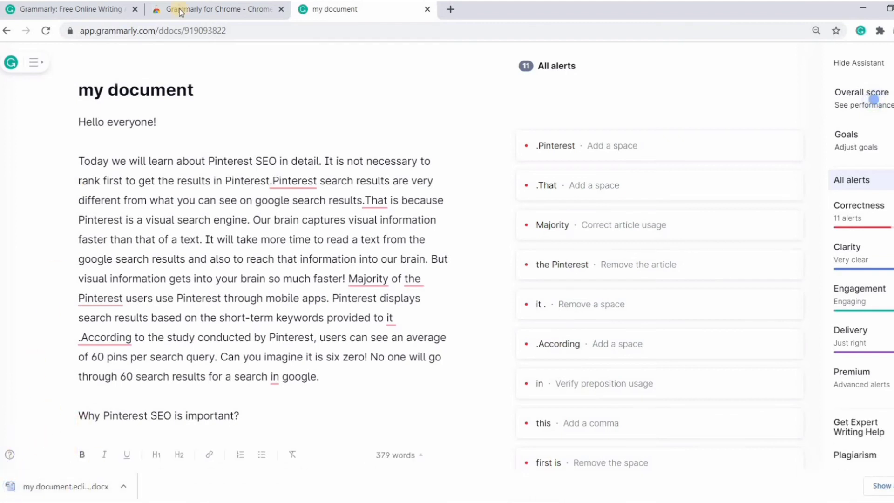
Dismiss the tour, then accept Grammarly's 'The majority' and 'on' fixes in the Gmail draft.
click(450, 10)
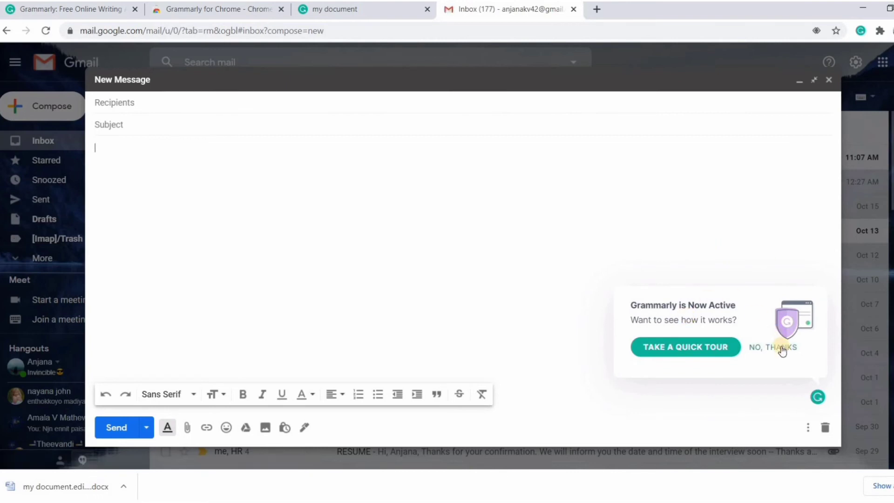
click(773, 347)
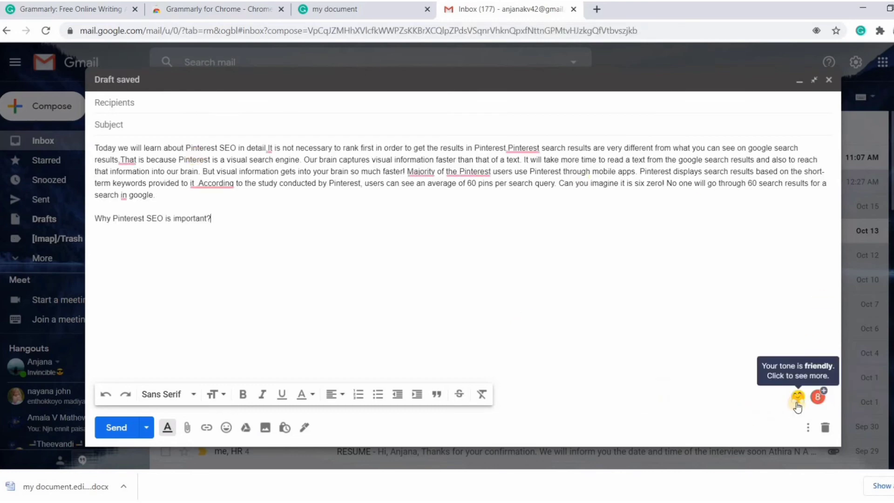
click(797, 400)
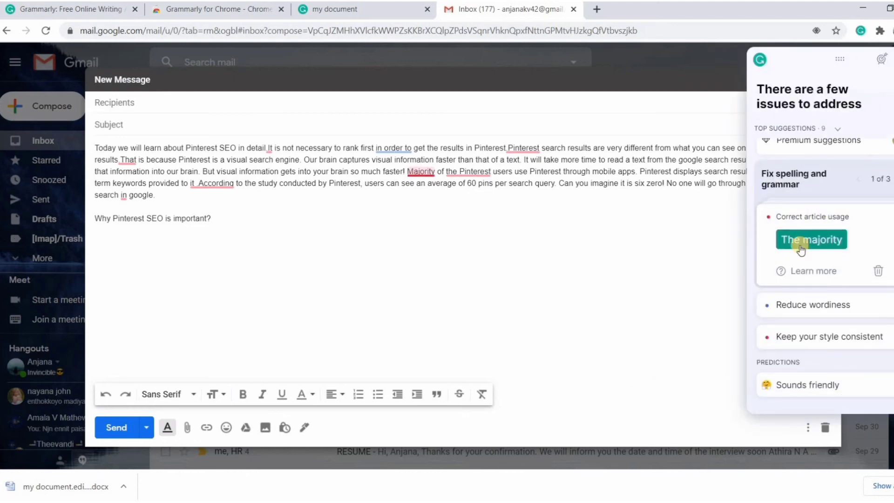
click(811, 239)
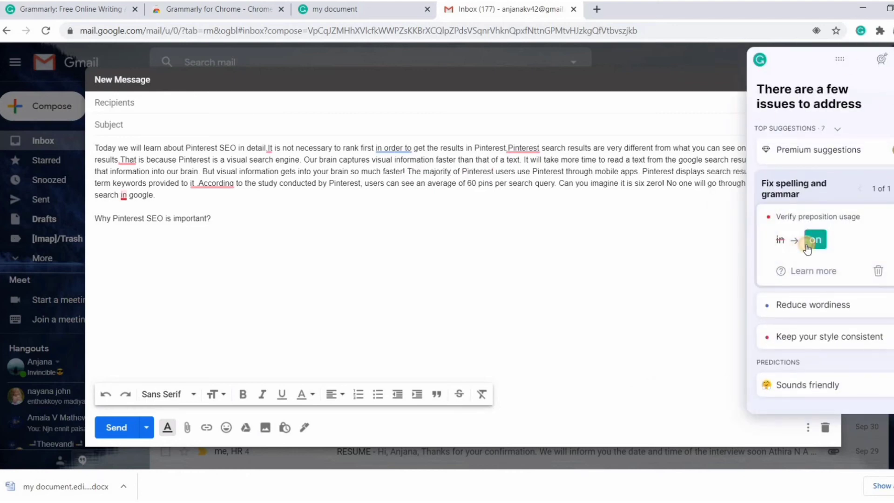
click(814, 239)
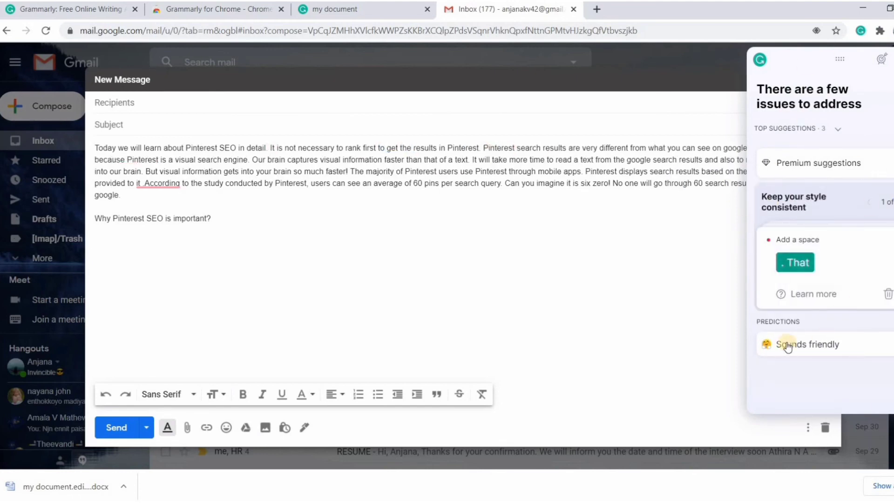
mouse_move(698, 328)
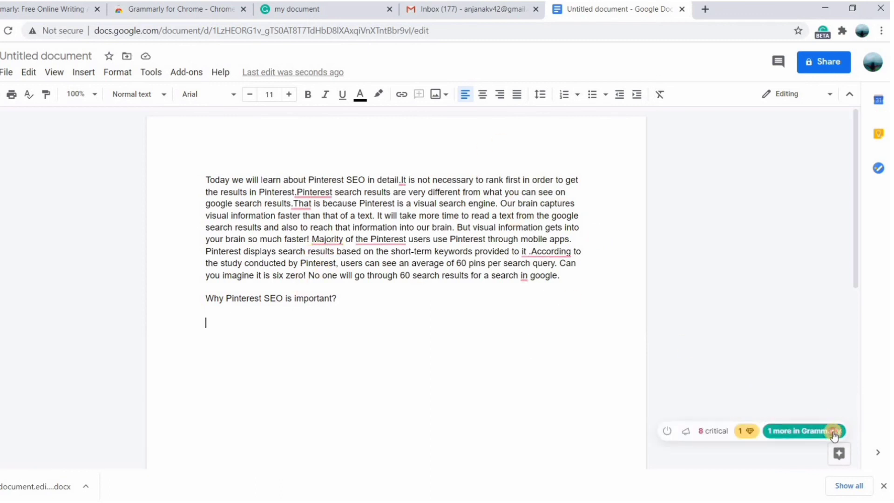
Show all Grammarly suggestions in the Google Doc and add the missing space before 'Pinterest'.
click(804, 430)
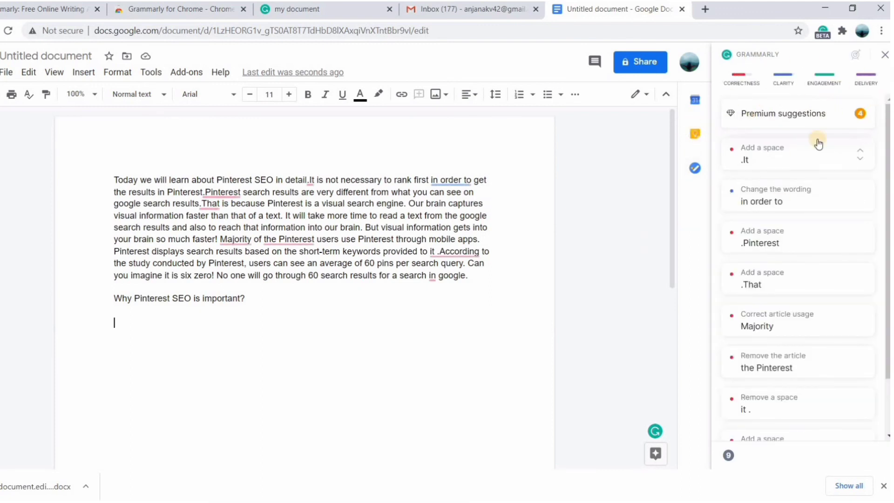
mouse_move(770, 78)
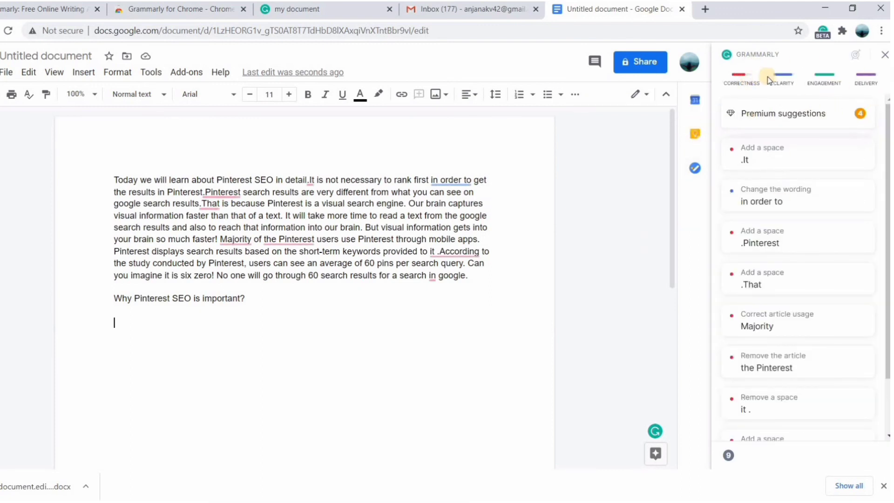
mouse_move(886, 78)
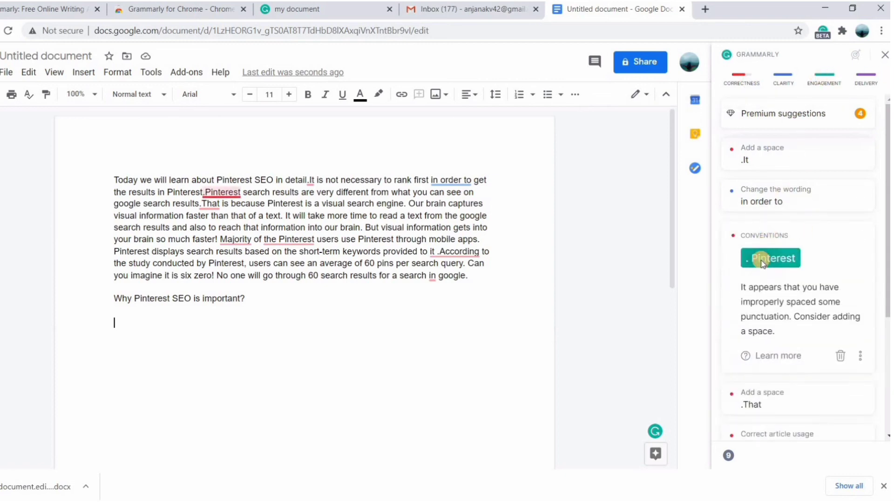
click(770, 258)
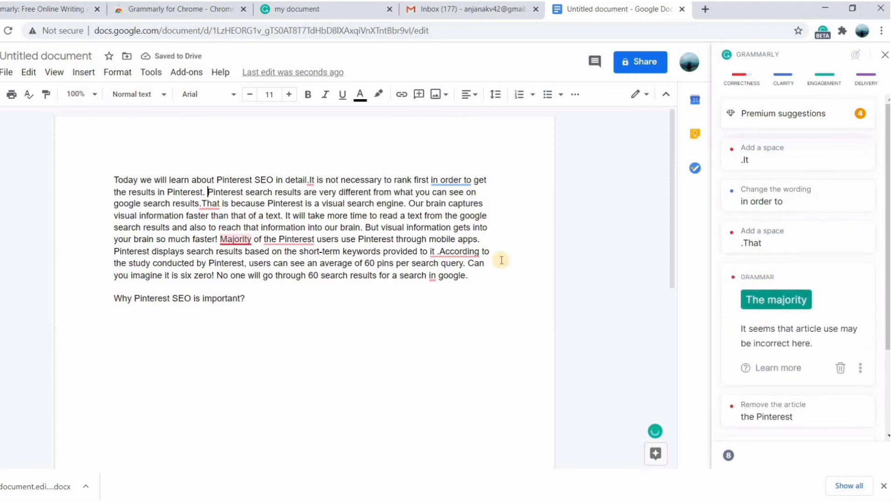
mouse_move(479, 440)
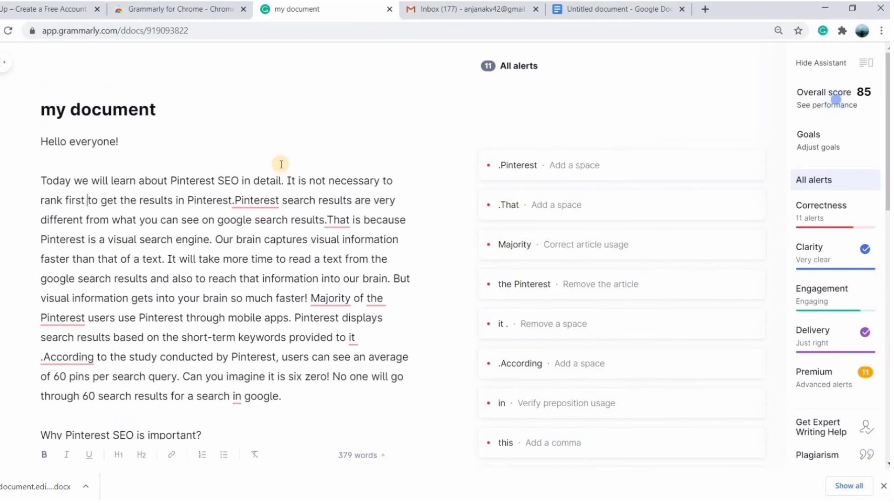
Scroll down through my document in the Grammarly editor showing 11 alerts.
scroll(down, 3)
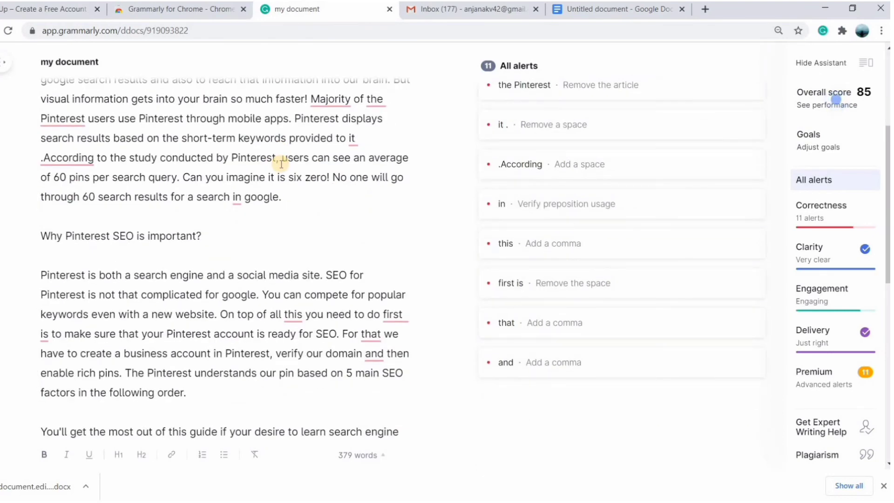